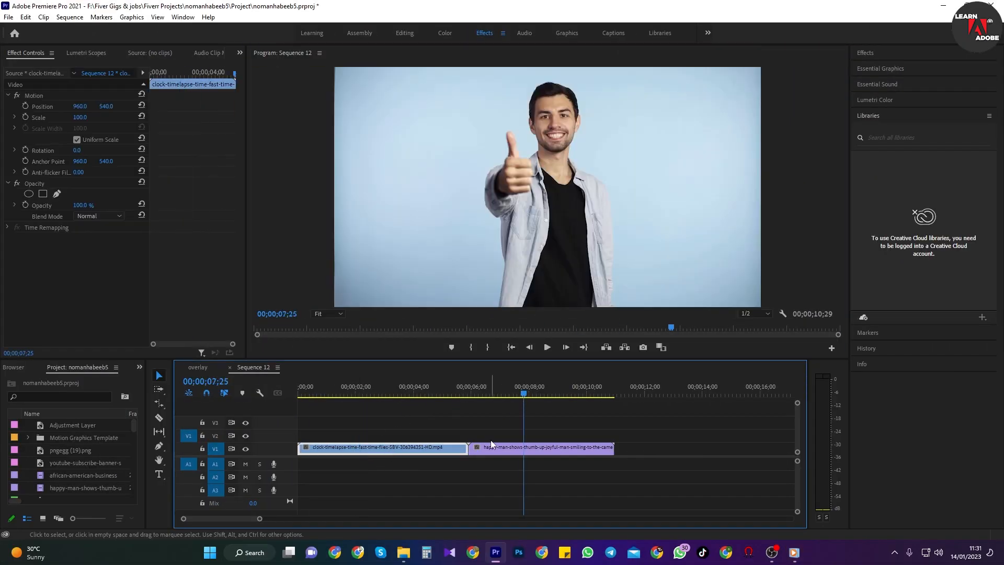
- Select the clock timelapse clip and bring up its Speed/Duration settings
{"action": "left_click", "coordinate": [517, 394]}
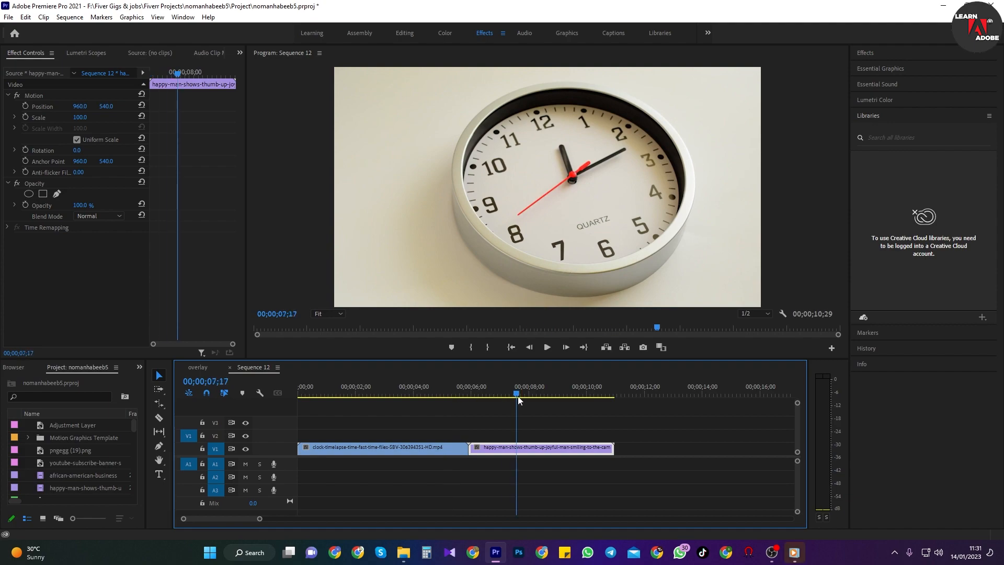
{"action": "left_click", "coordinate": [411, 391]}
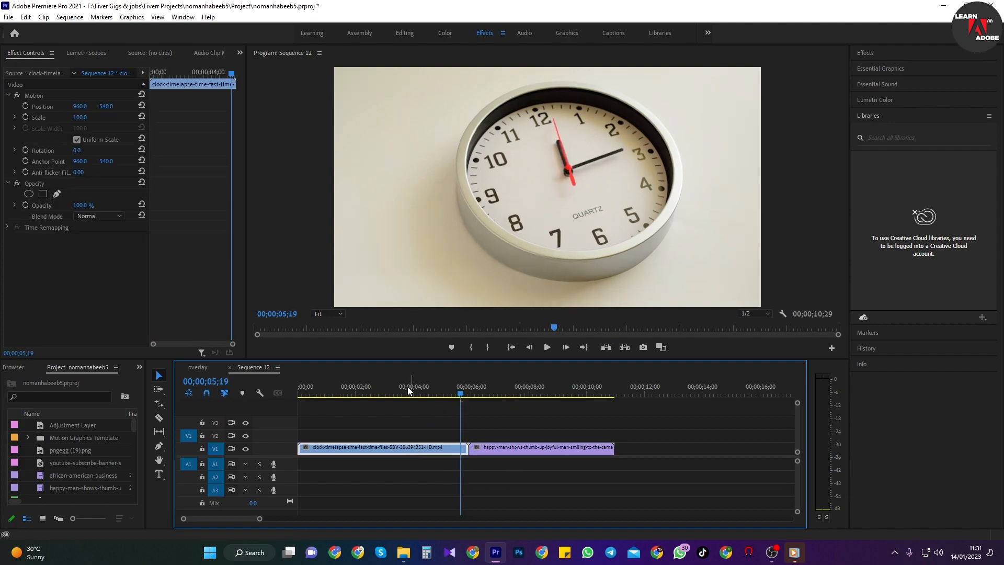
{"action": "right_click", "coordinate": [378, 447]}
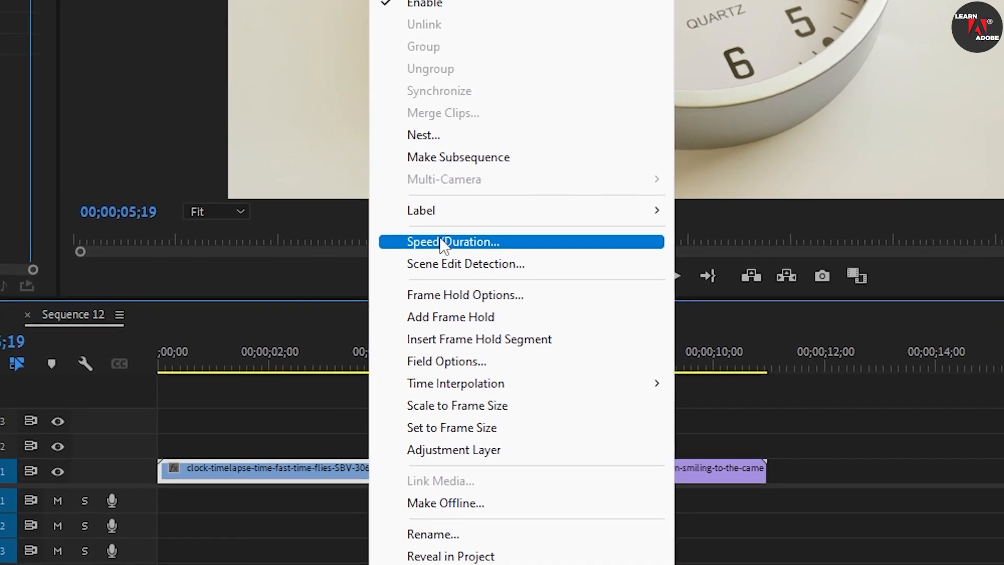
{"action": "left_click", "coordinate": [453, 241]}
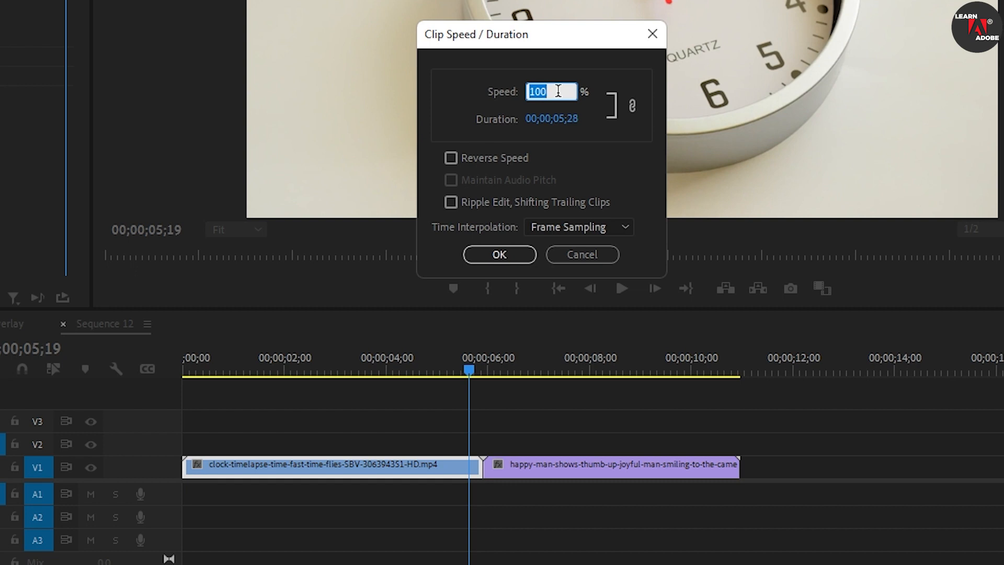
- Enter the clip speed as 300, then 52, finally 50 percent, unconfirmed
{"action": "type", "text": "300"}
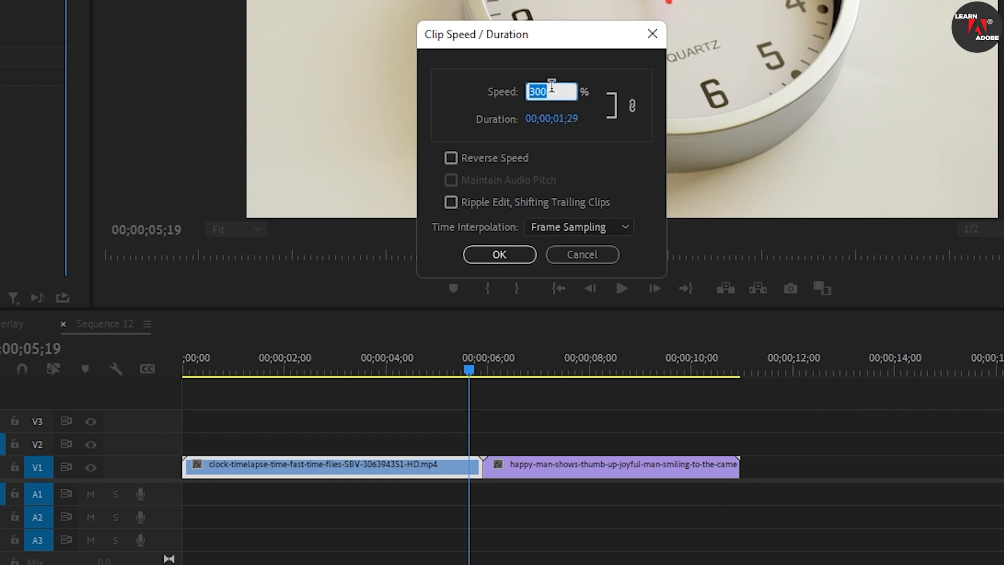
{"action": "mouse_move", "coordinate": [512, 109]}
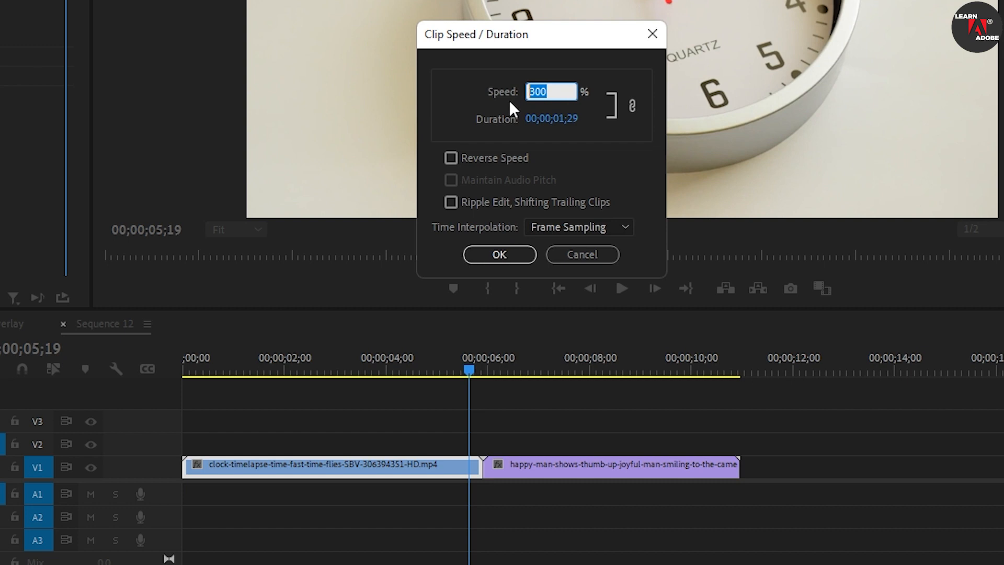
{"action": "type", "text": "52"}
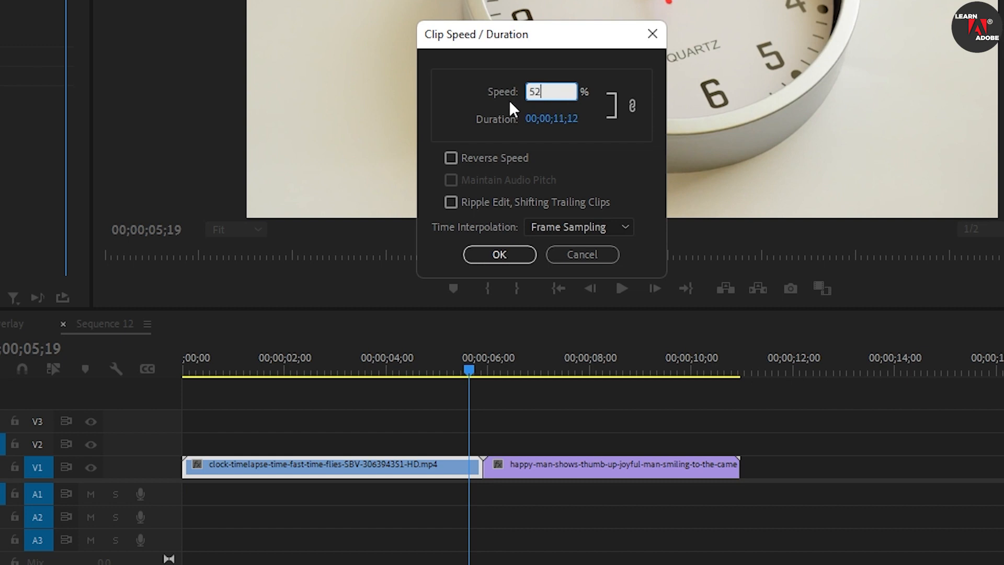
{"action": "type", "text": "50"}
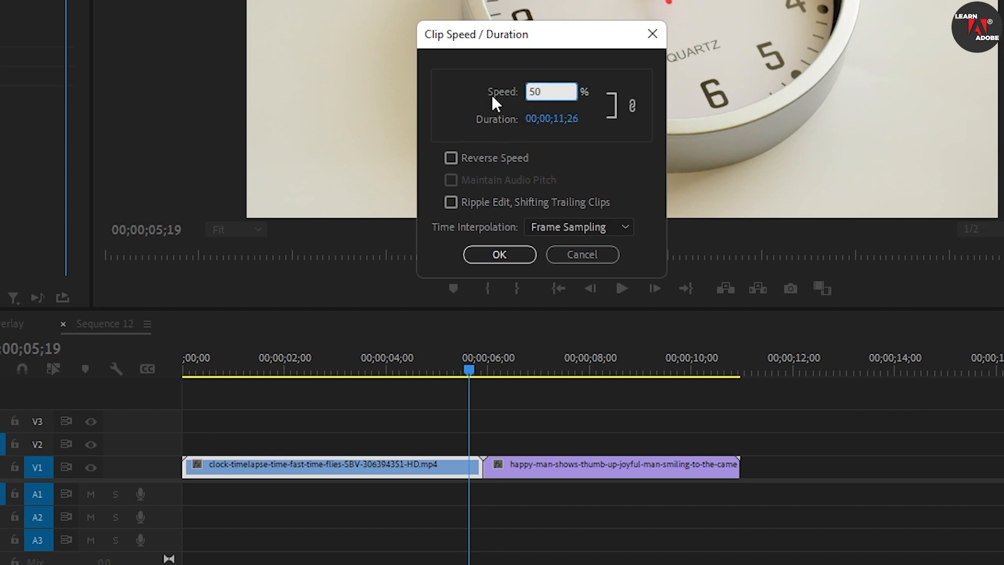
{"action": "mouse_move", "coordinate": [548, 125]}
{"action": "type", "text": "300"}
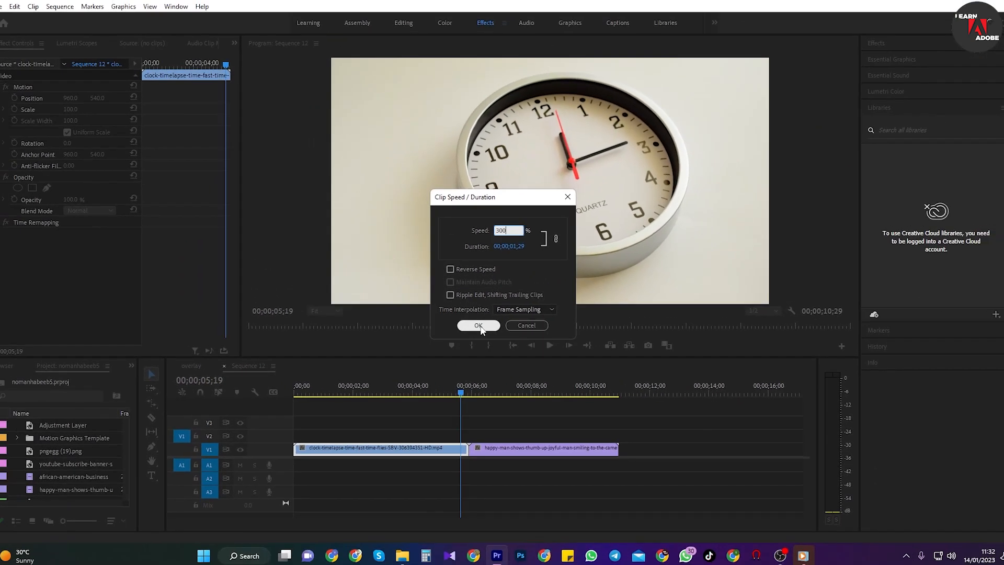
- Confirm the clock clip's new speed and right-click the clip again on the timeline
{"action": "left_click", "coordinate": [479, 325]}
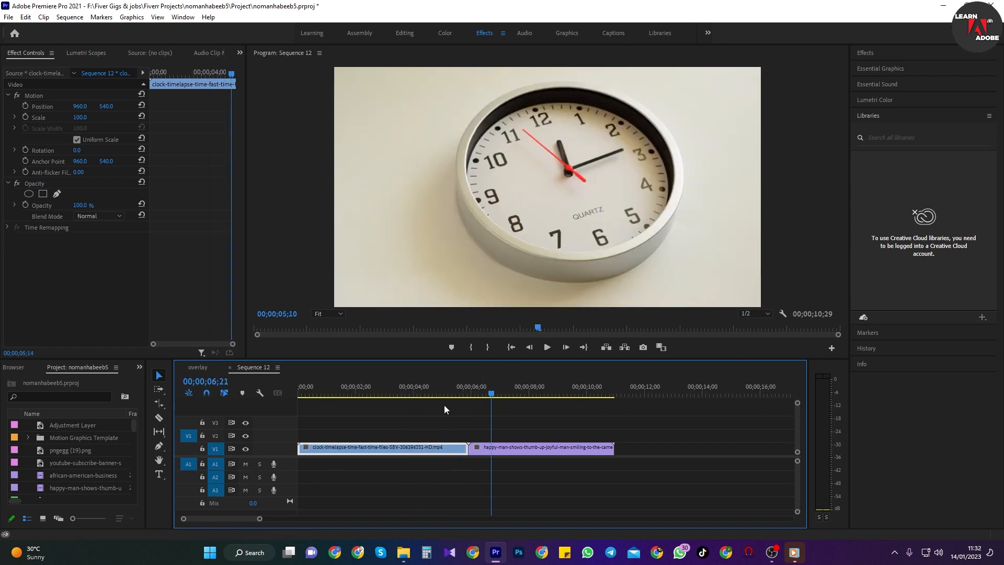
{"action": "right_click", "coordinate": [381, 448]}
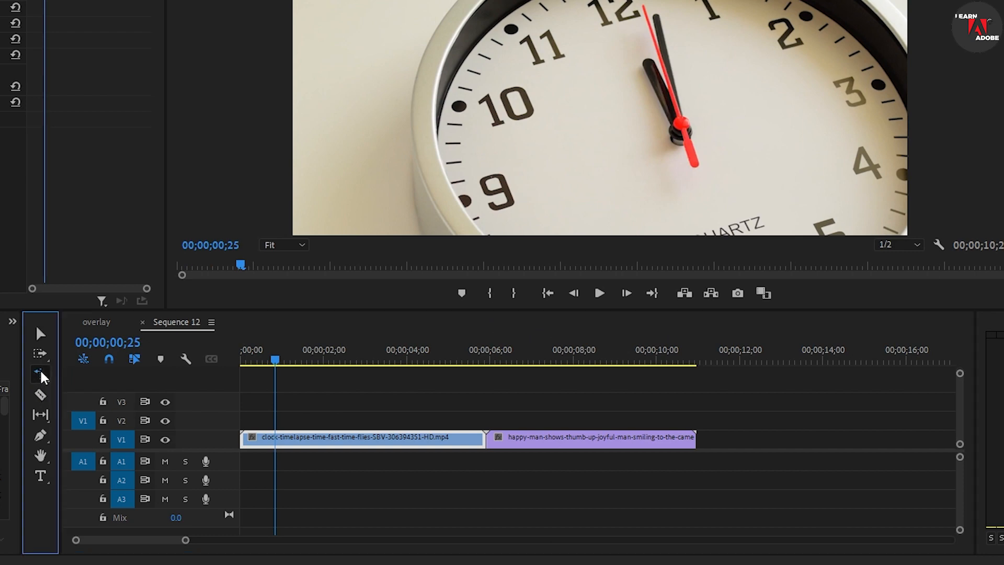
{"action": "mouse_move", "coordinate": [57, 393]}
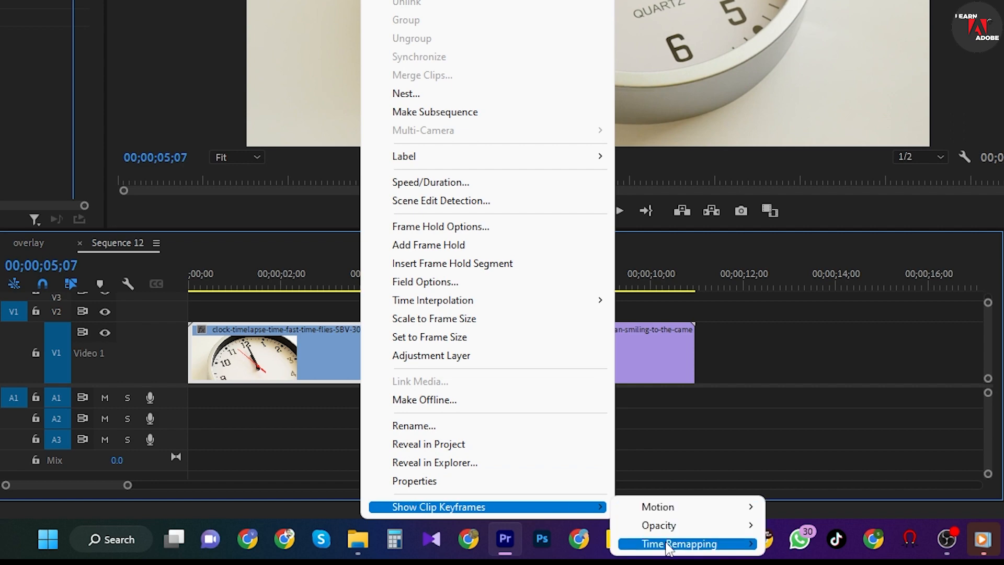
- Show the clock clip's time-remapping speed line and move the playhead back to review playback
{"action": "left_click", "coordinate": [678, 543]}
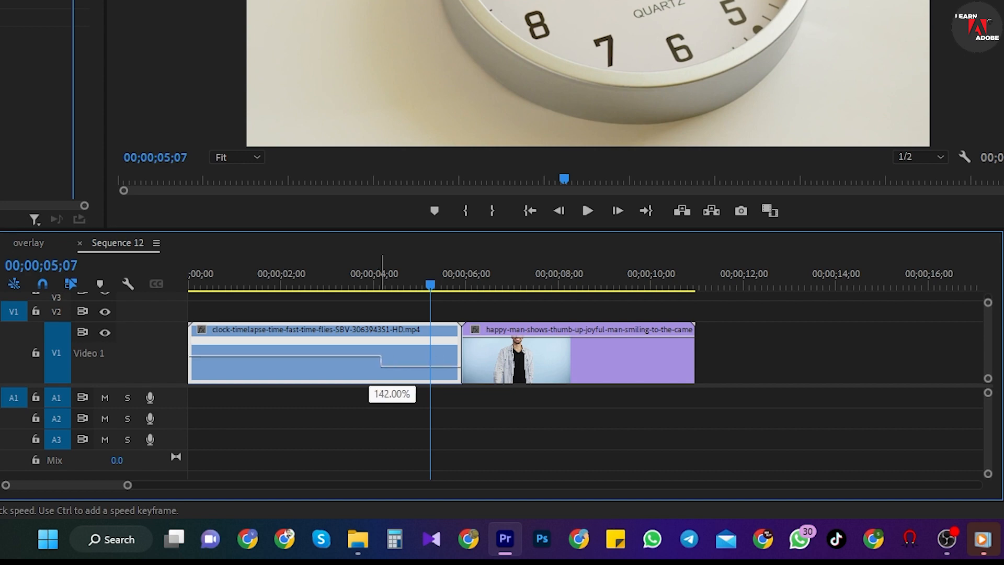
{"action": "left_click", "coordinate": [587, 210]}
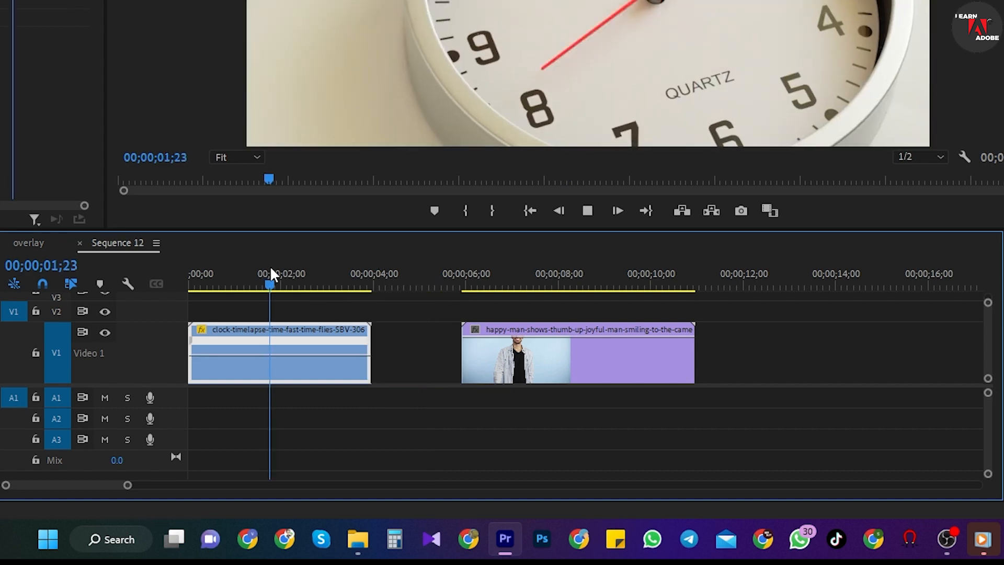